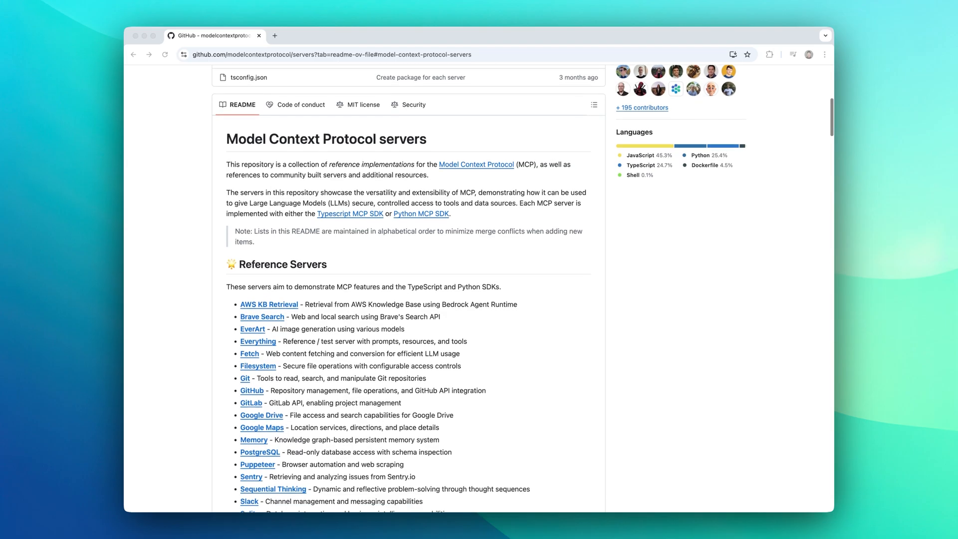
- Inspect the todoist MCP server's tools, then switch the app icon to Hand-drawn
scroll("down", 3)
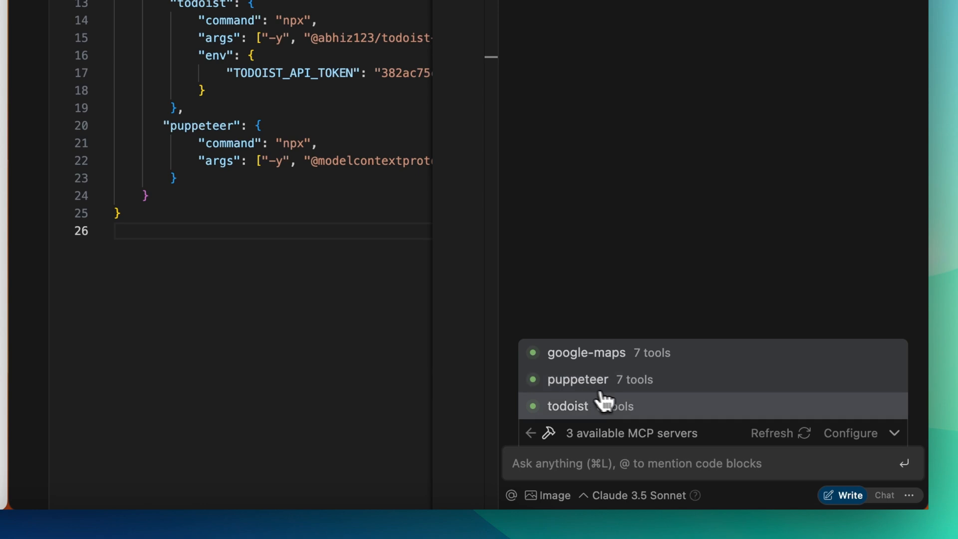
left_click(585, 351)
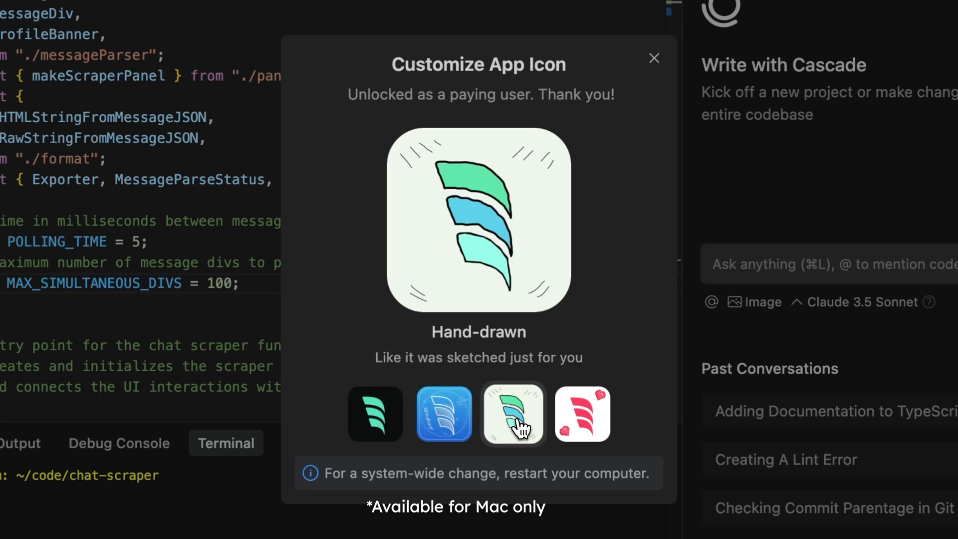
left_click(582, 413)
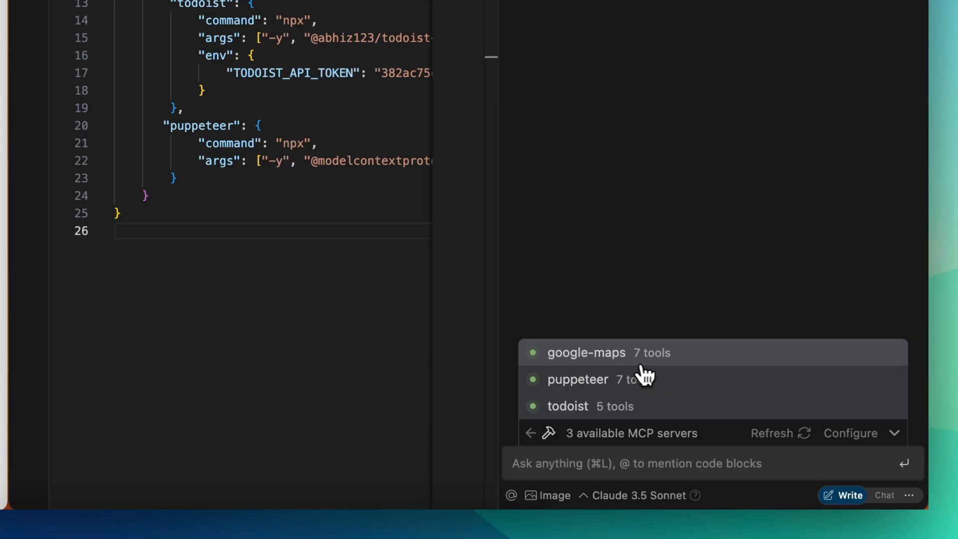
left_click(584, 353)
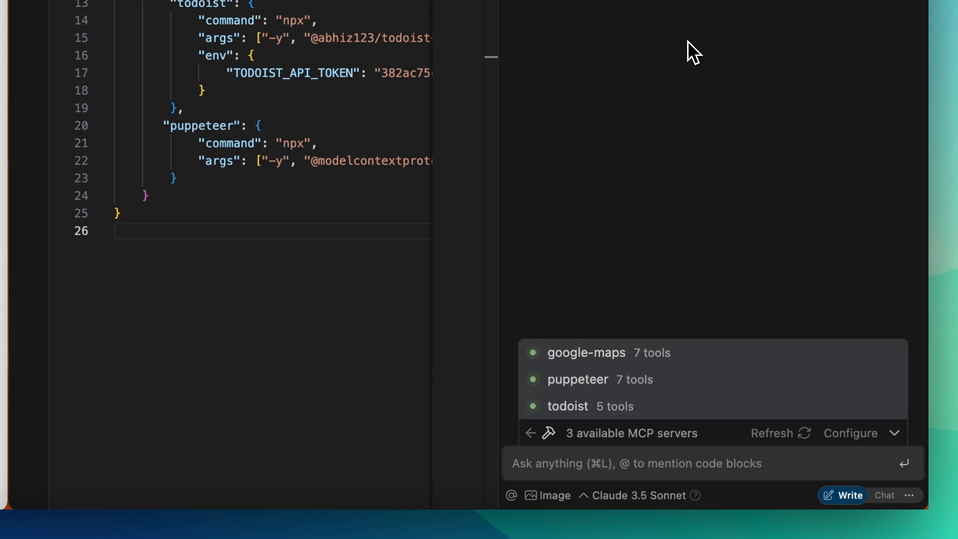
left_click(576, 378)
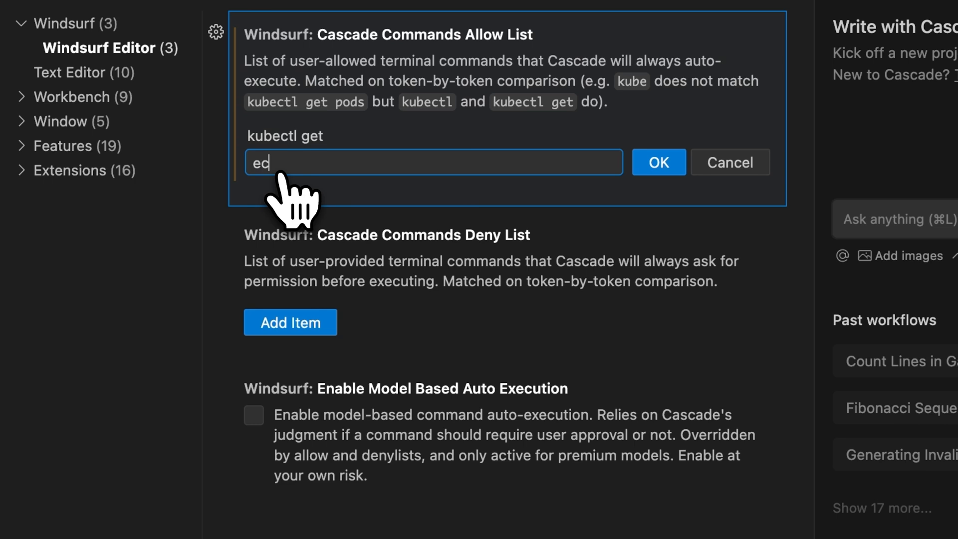
- Confirm kubectl get as an auto-allowed Cascade terminal command
left_click(658, 162)
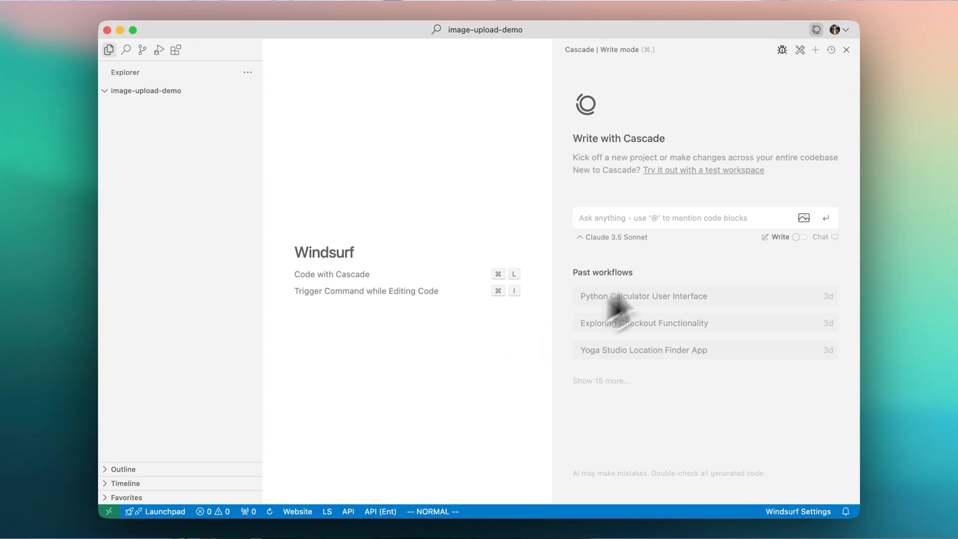
- Open the Python Calculator User Interface entry under Past workflows
left_click(803, 217)
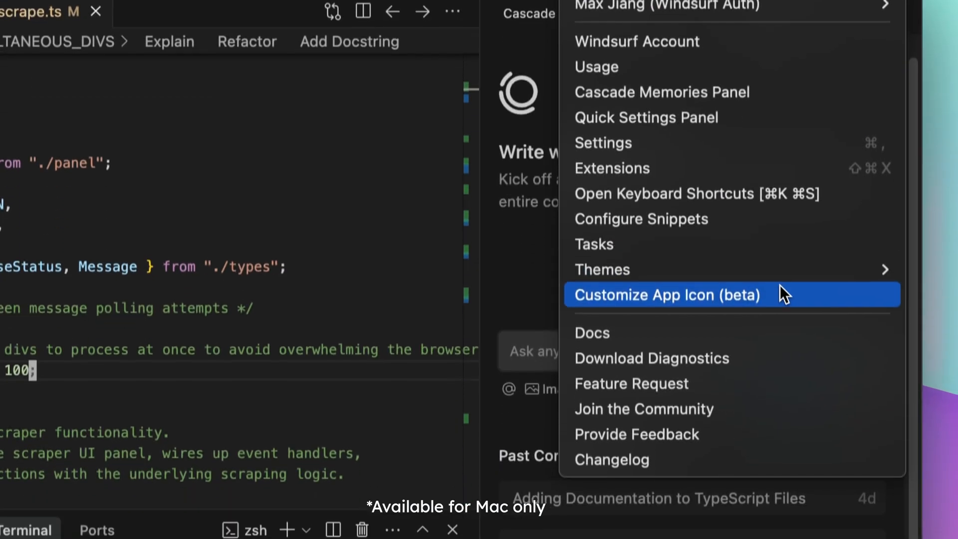
- In Customize App Icon, preview Hand-drawn, then choose the Valentine icon
left_click(666, 294)
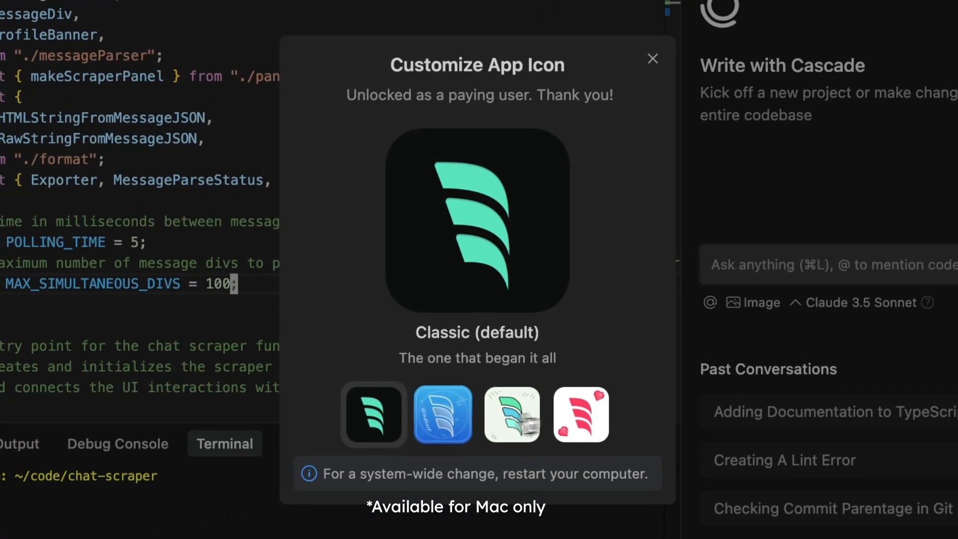
left_click(513, 414)
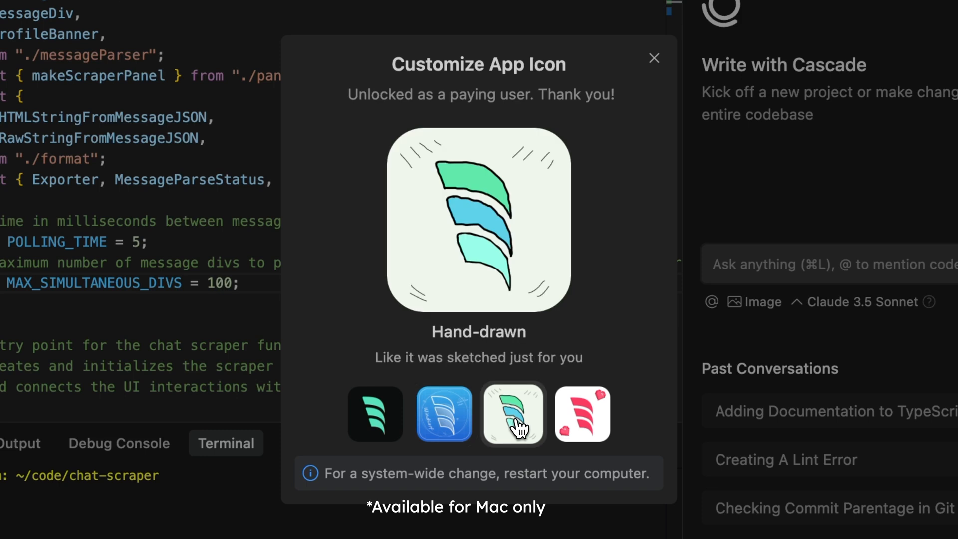
left_click(581, 414)
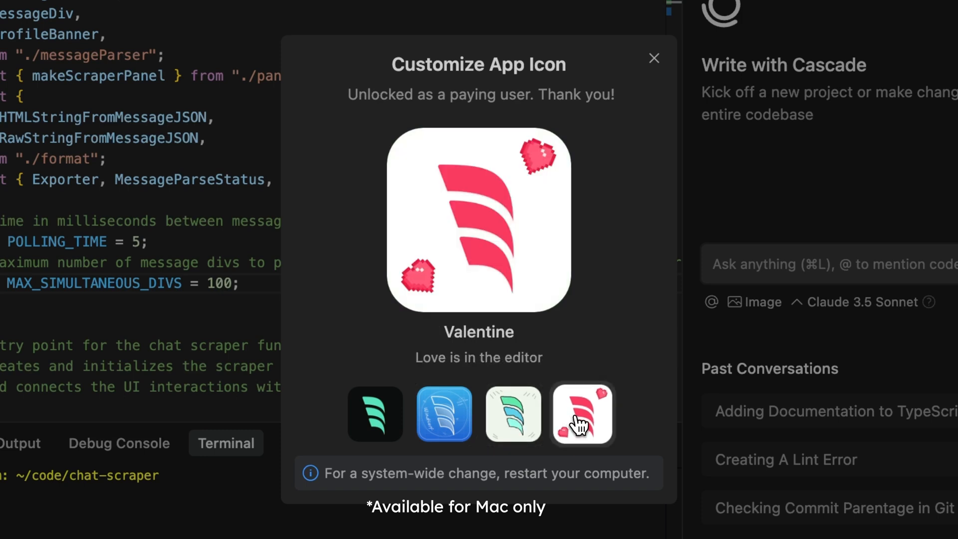